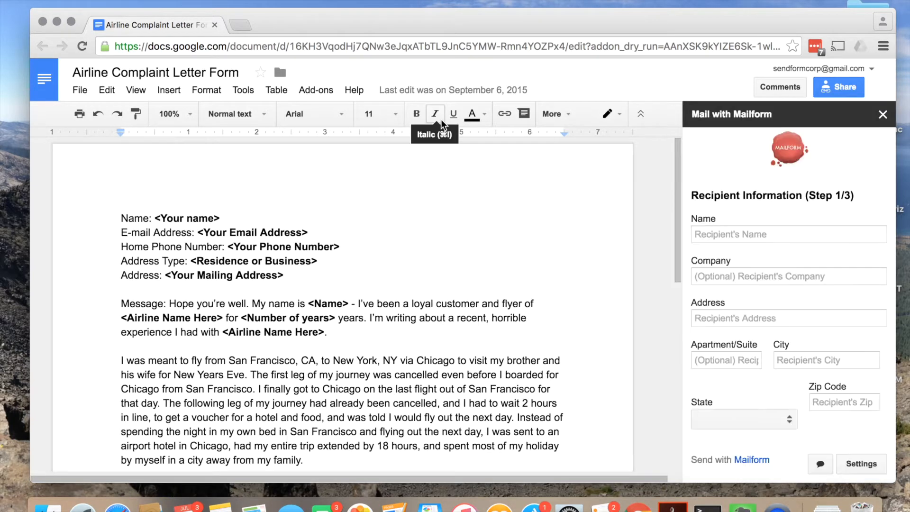
pyautogui.write('Card Technologies')
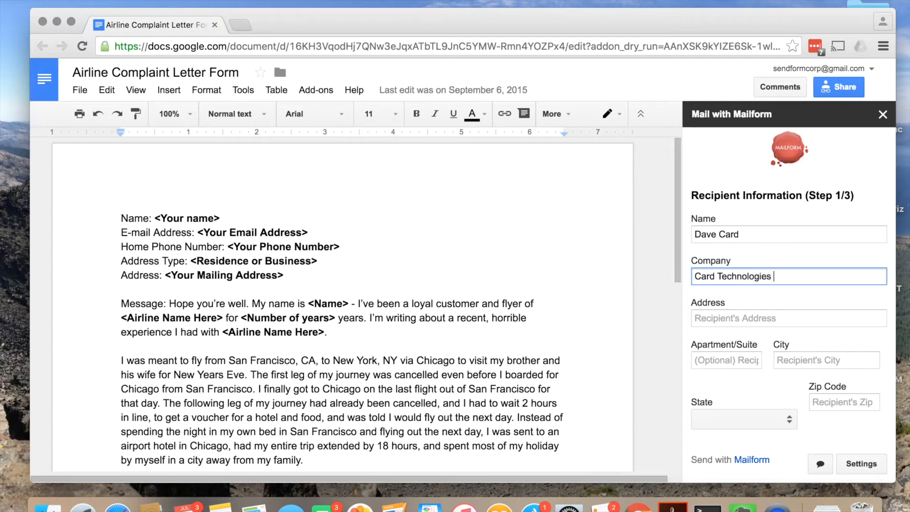
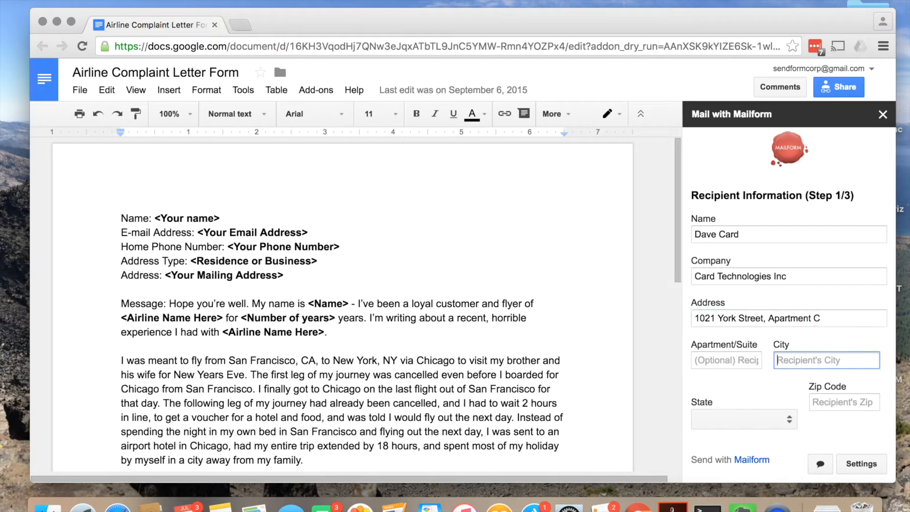
pyautogui.write('San Francisco')
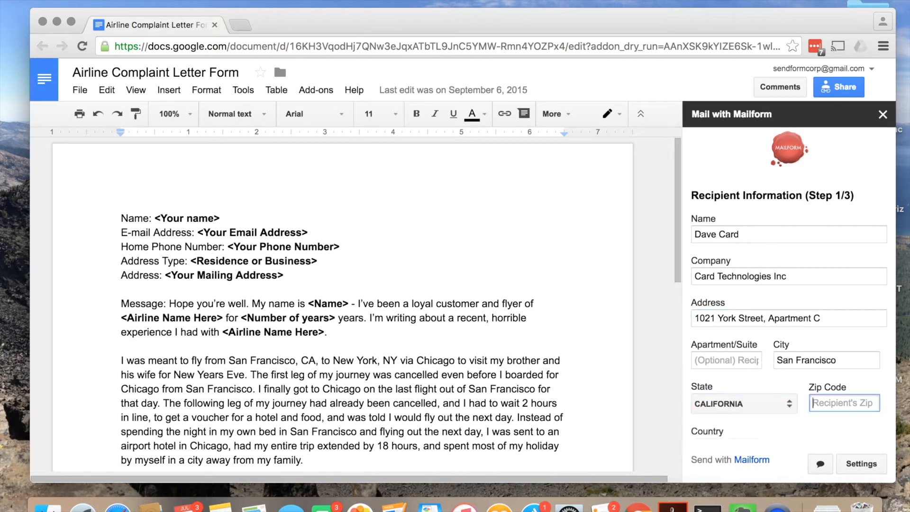
pyautogui.write('94110')
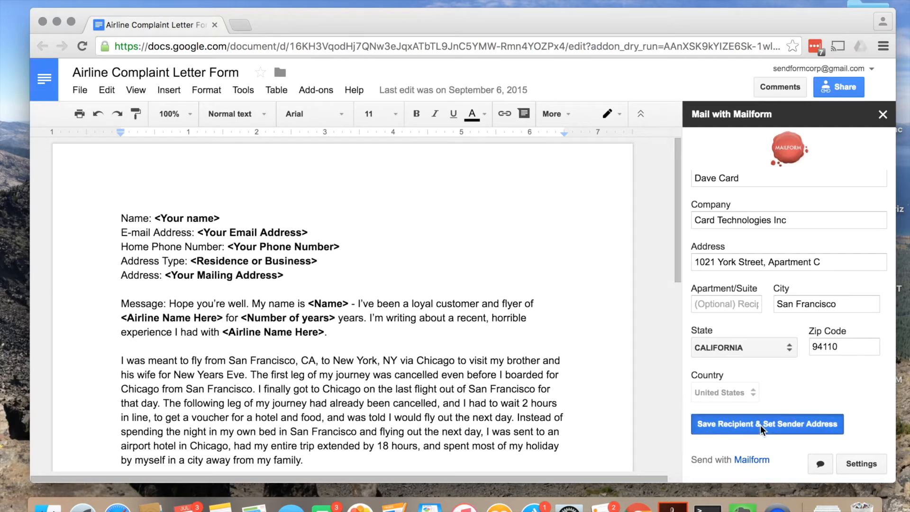
pyautogui.click(766, 424)
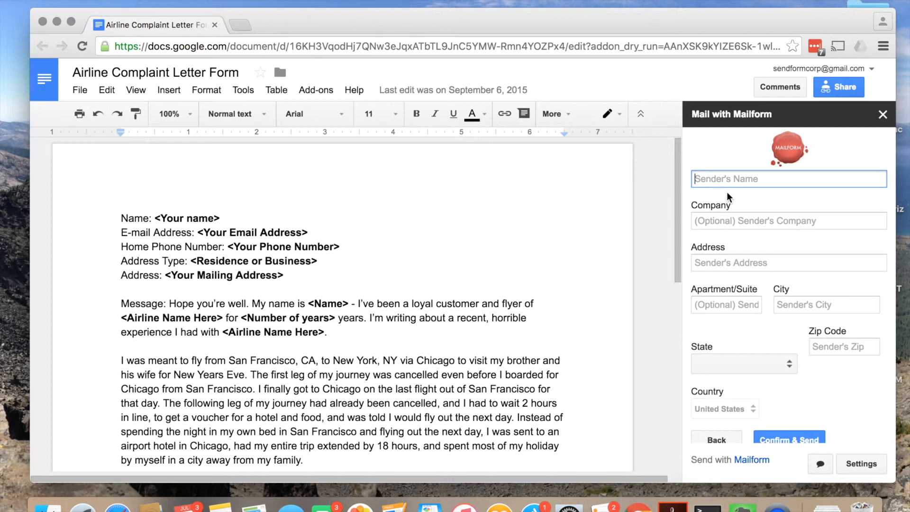
pyautogui.click(789, 220)
pyautogui.write('Mailform, Inc')
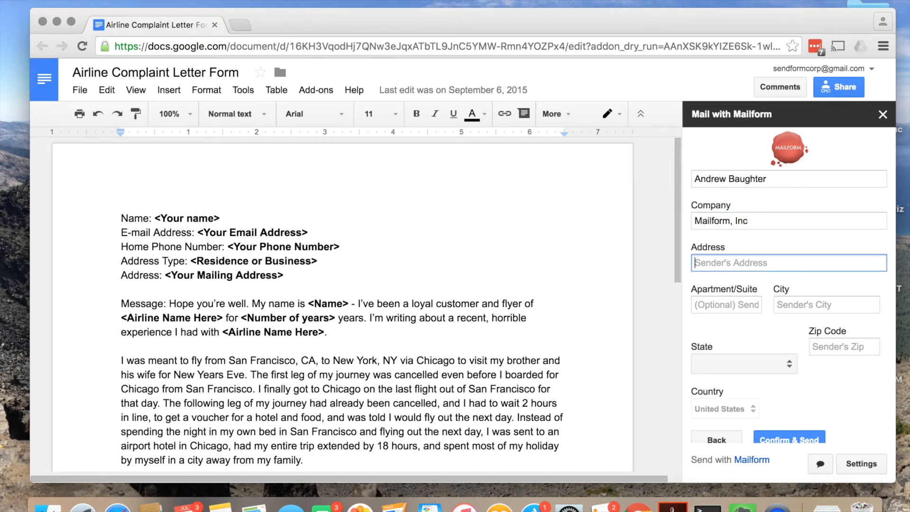
pyautogui.write('1355 Mission S')
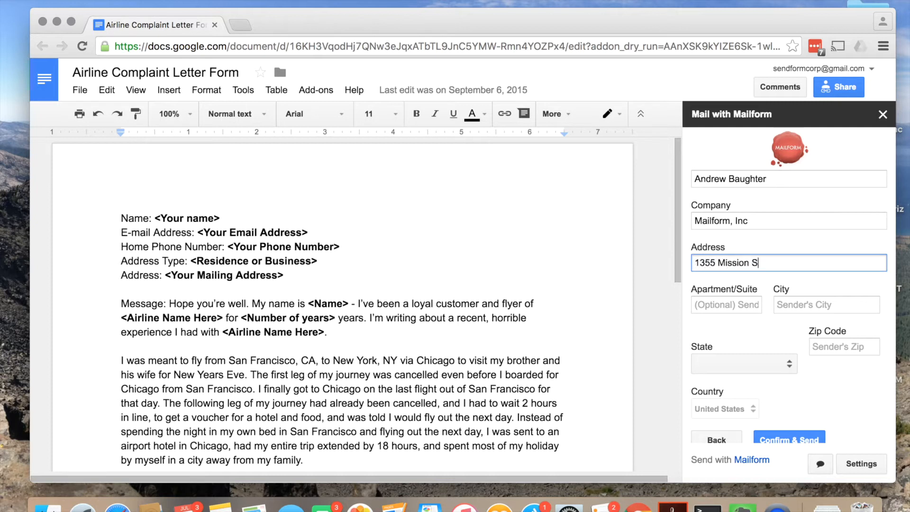
pyautogui.write('treet,')
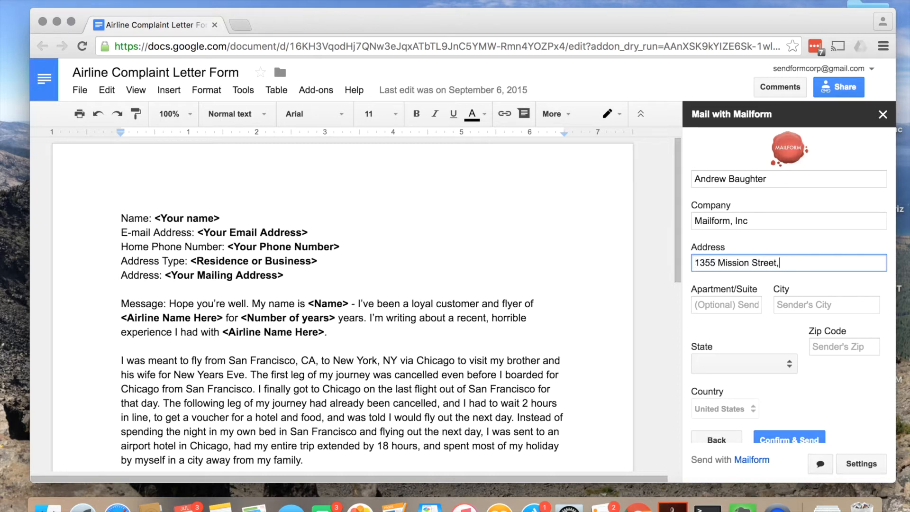
pyautogui.write('San Franci')
pyautogui.click(844, 346)
pyautogui.write('94103')
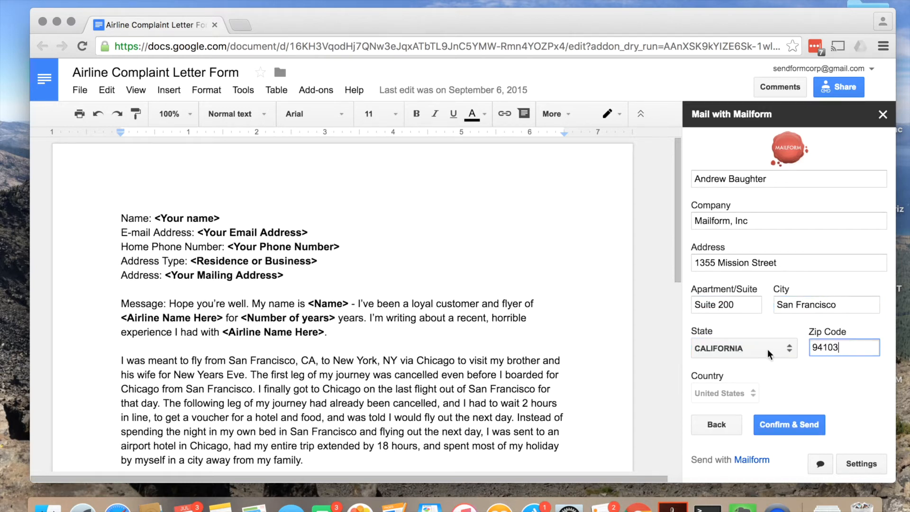
pyautogui.click(788, 424)
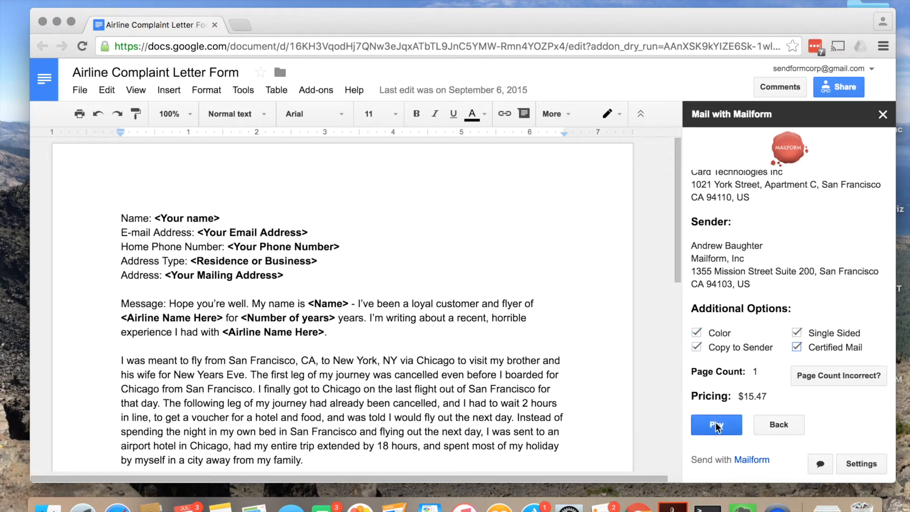
pyautogui.click(716, 424)
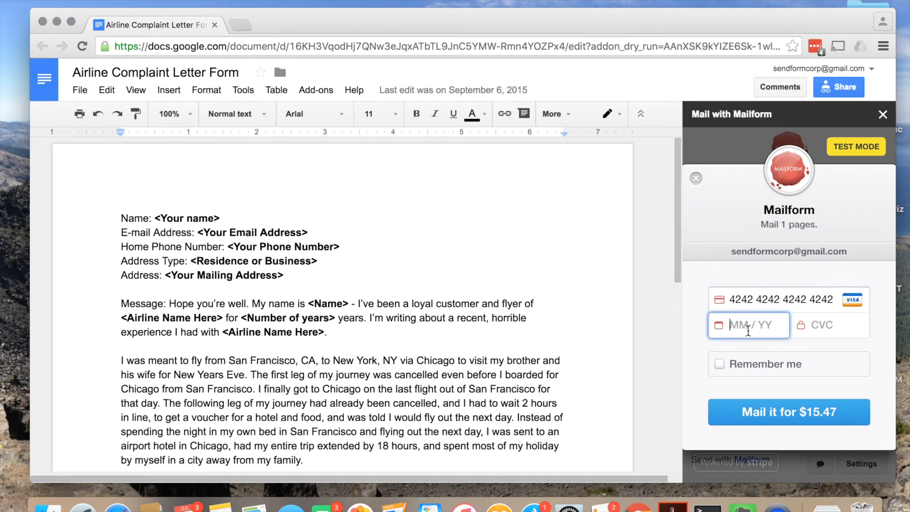
# Step: Pay $15.47 using test card expiry 12/2020 and CVC 011
pyautogui.write('12/2020')
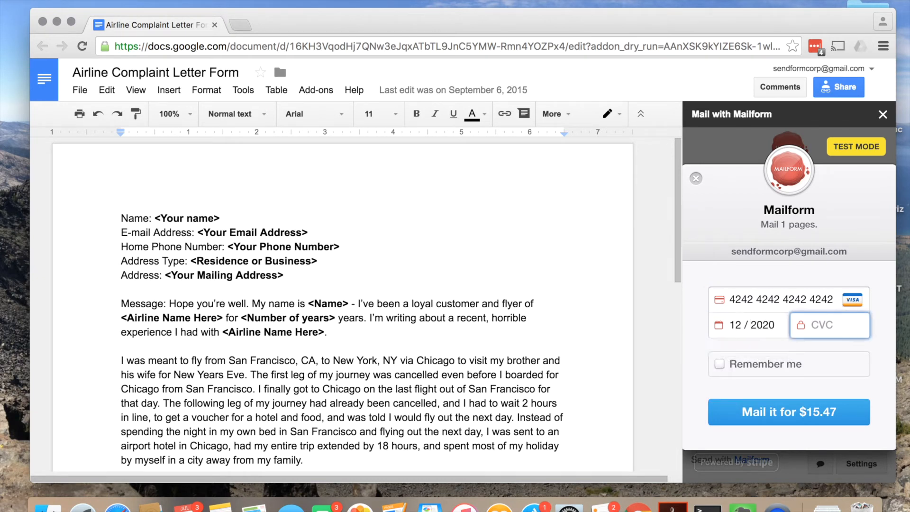
pyautogui.write('011')
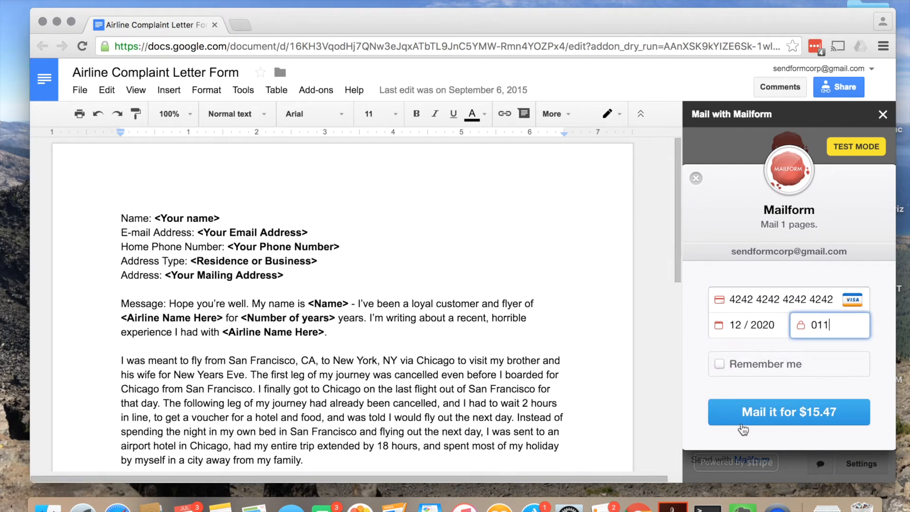
pyautogui.click(789, 412)
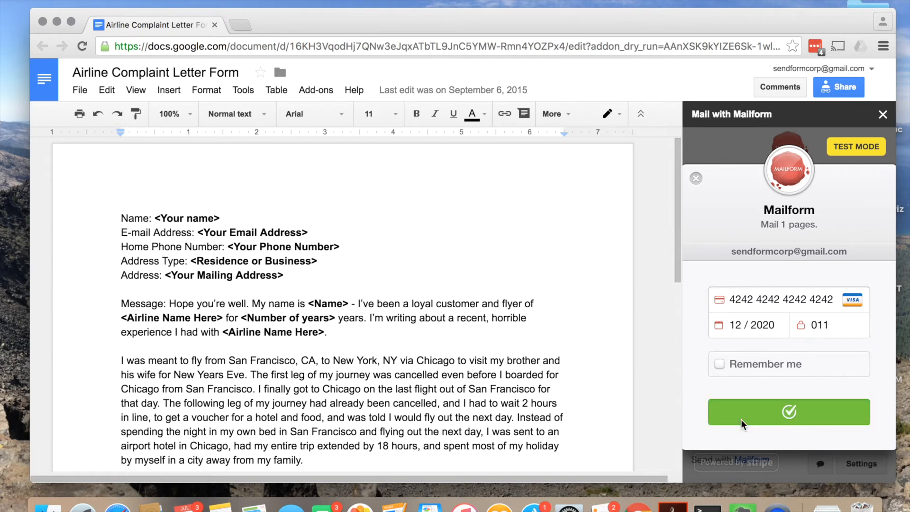
pyautogui.click(788, 412)
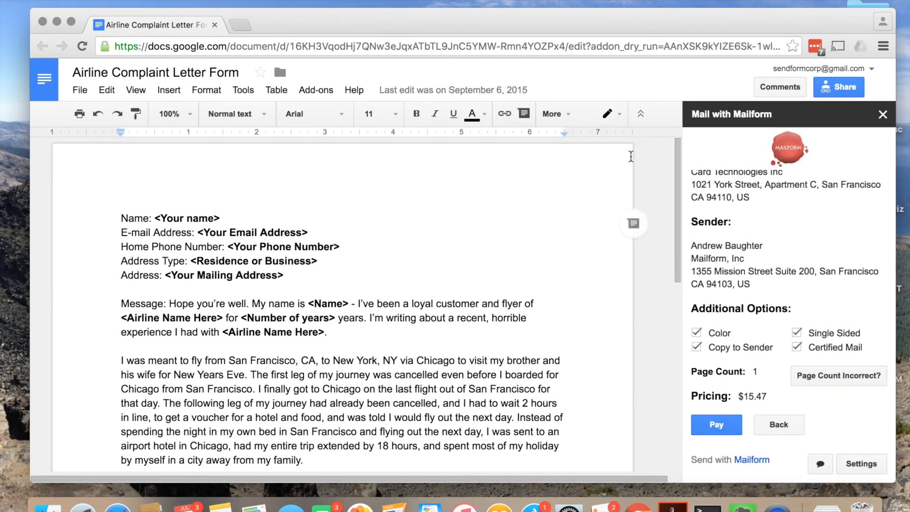